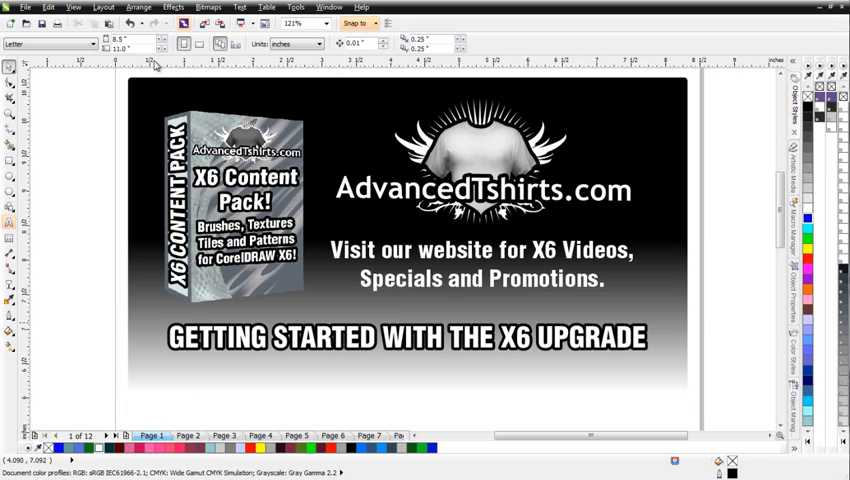
# Open the Object Styles docker and expand Default Object Properties to list object types.
pyautogui.click(294, 7)
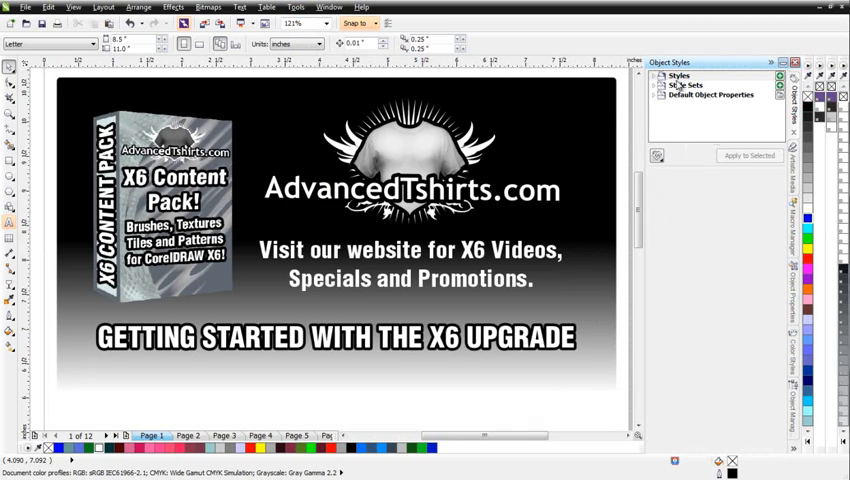
pyautogui.moveTo(710, 95)
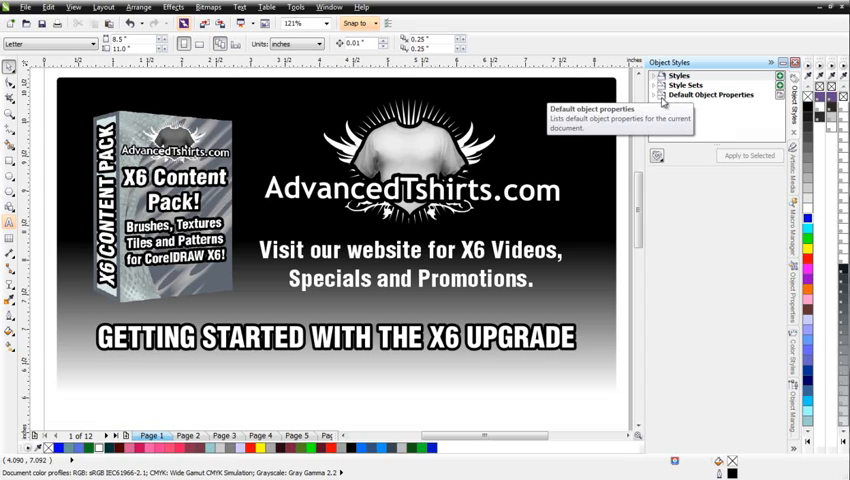
pyautogui.click(711, 94)
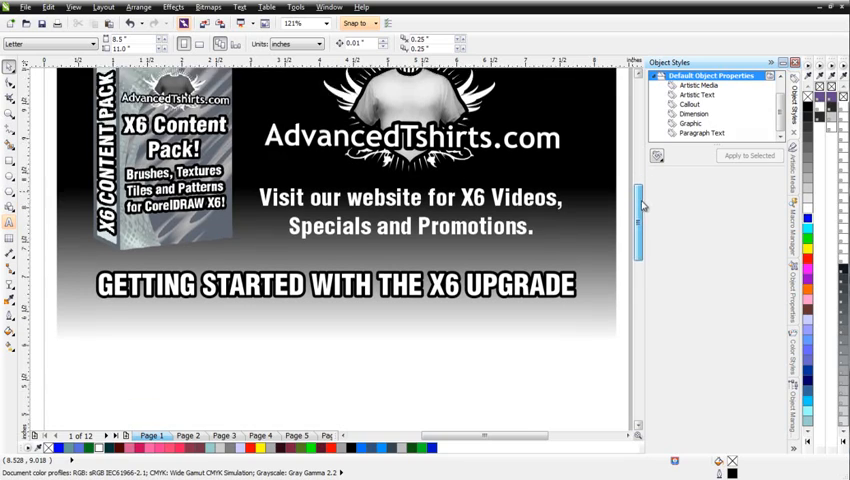
pyautogui.scroll(-3)
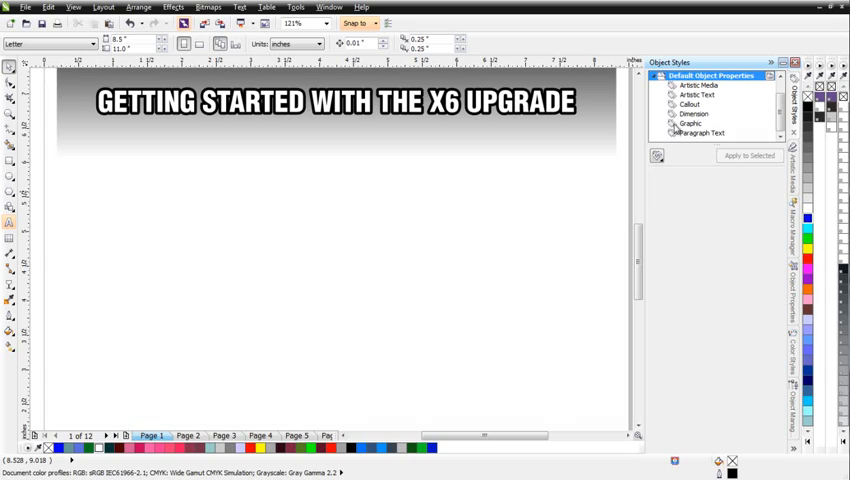
# Select Graphic defaults to view its hairline black outline and no-fill settings.
pyautogui.click(690, 123)
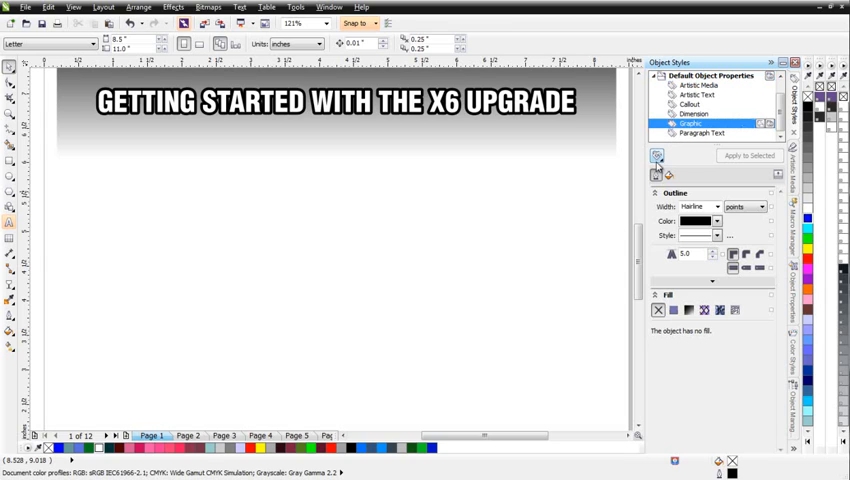
pyautogui.moveTo(670, 176)
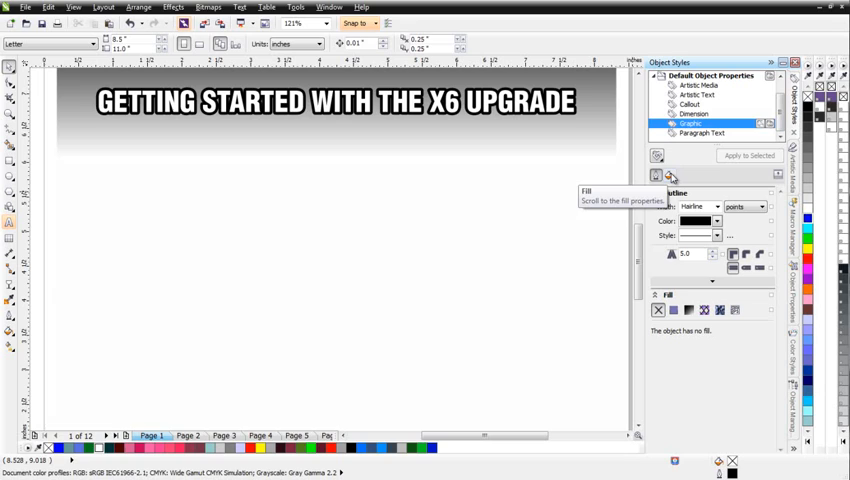
pyautogui.moveTo(668, 176)
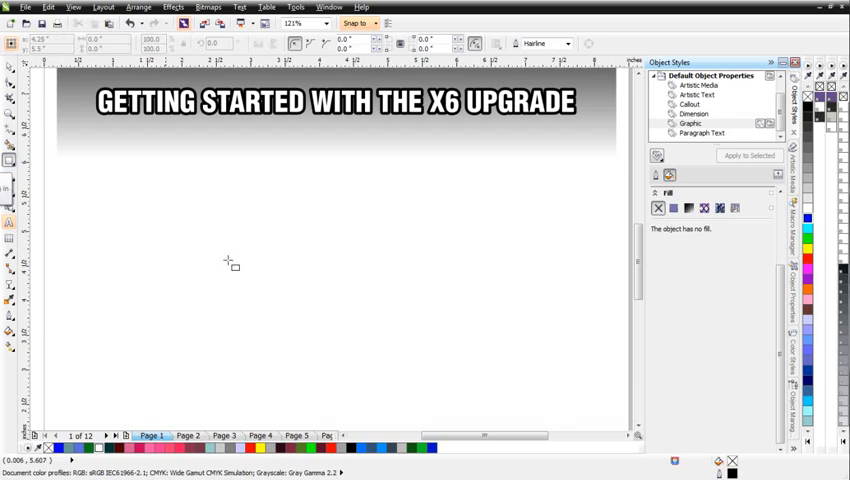
pyautogui.moveTo(192, 232)
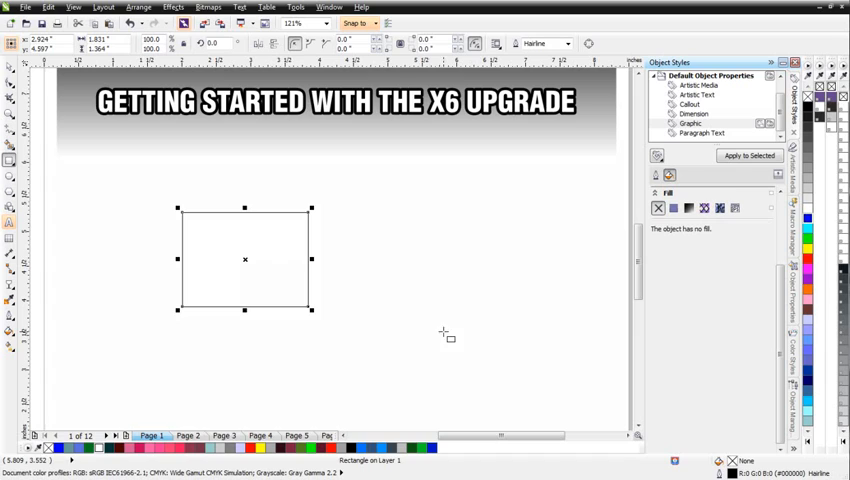
pyautogui.moveTo(743, 228)
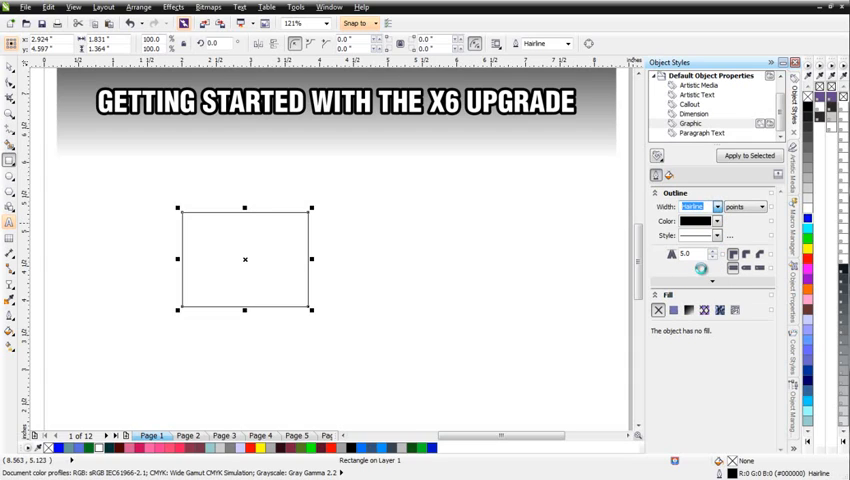
# Give the Graphic defaults a uniform #00BFFF fill and a 3 pt outline.
pyautogui.click(657, 176)
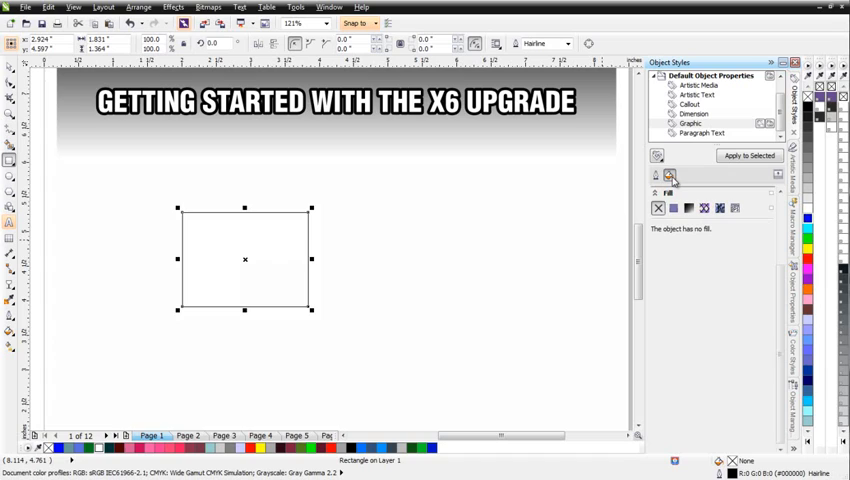
pyautogui.click(673, 208)
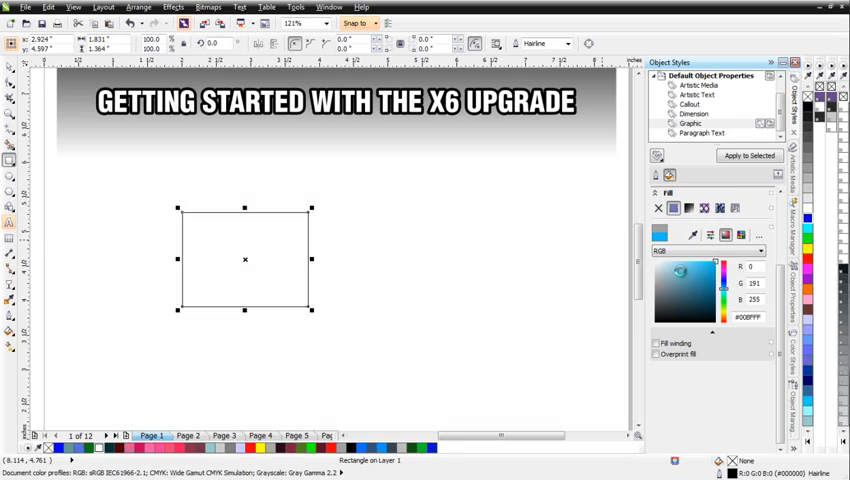
pyautogui.moveTo(457, 210)
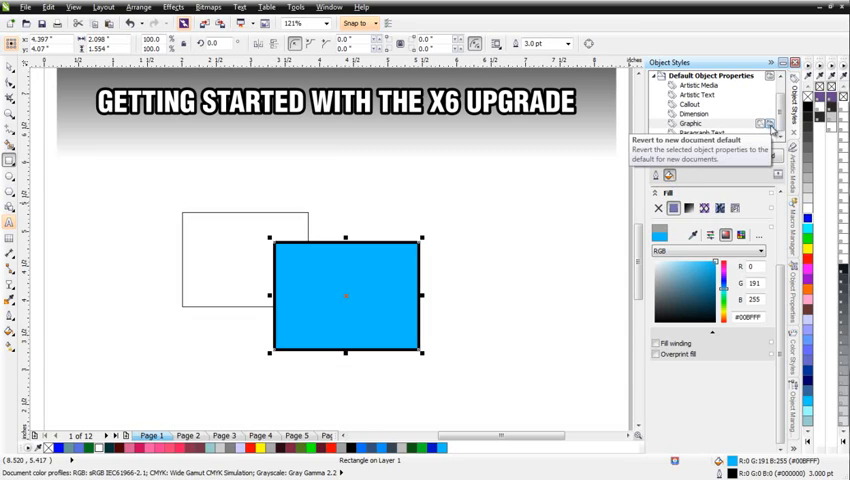
pyautogui.click(680, 123)
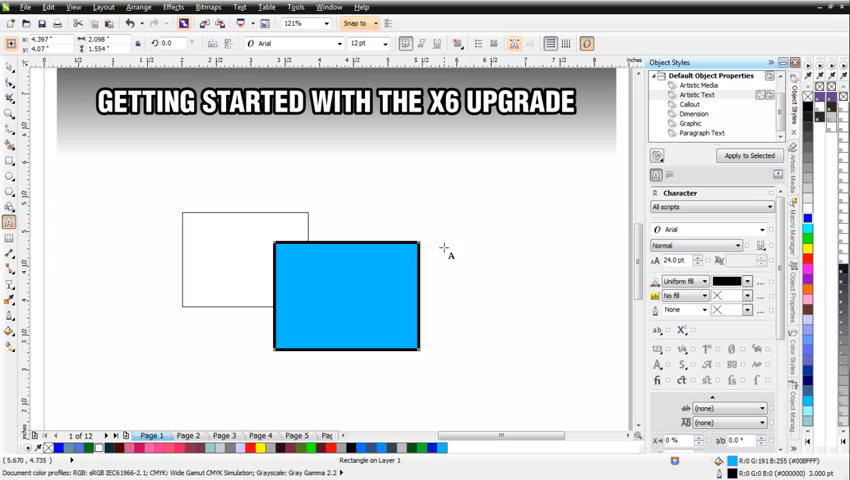
# Type a 40 pt Arial artistic 'Text' word below the smaller original.
pyautogui.click(452, 232)
pyautogui.write('Text')
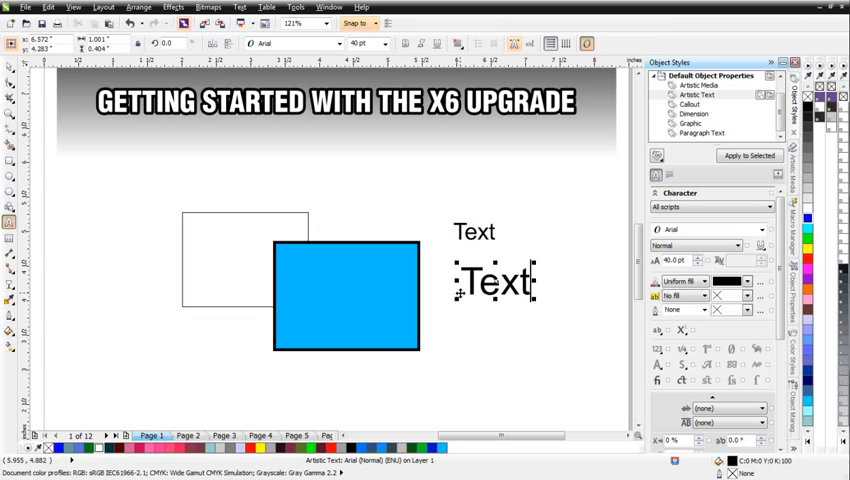
pyautogui.moveTo(367, 44)
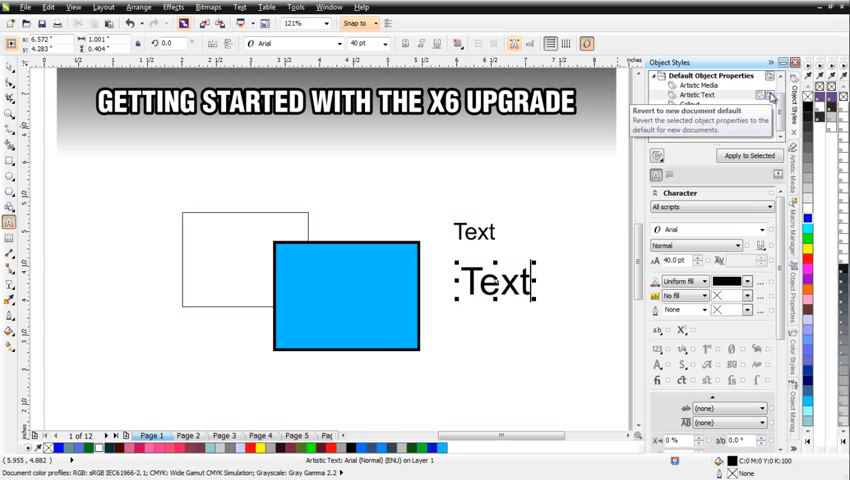
pyautogui.moveTo(762, 97)
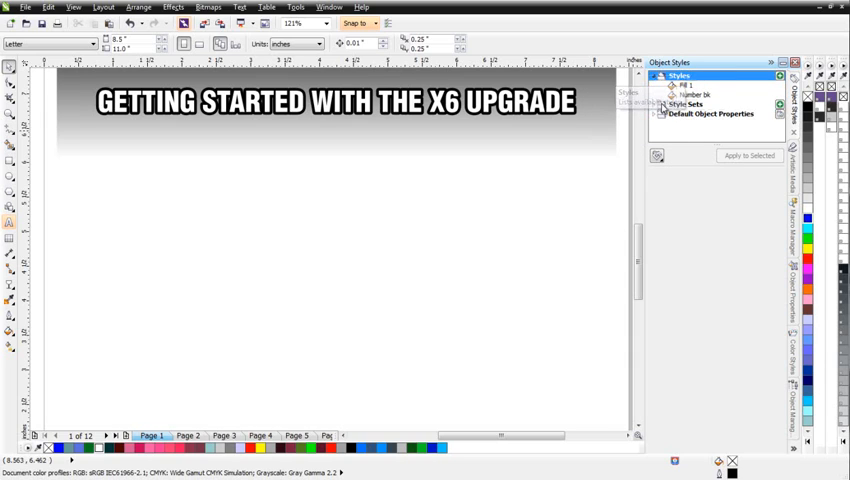
pyautogui.moveTo(685, 104)
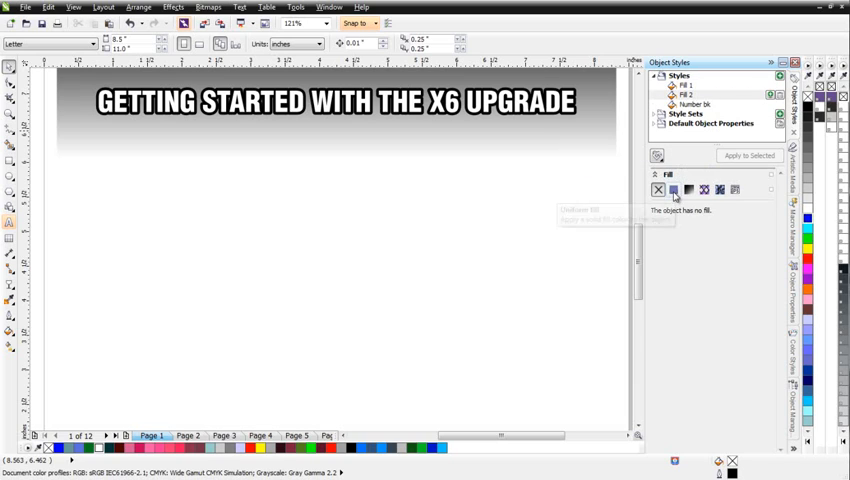
# Give the Fill 2 style a uniform #BA0000 fill and apply it to a new wide rectangle.
pyautogui.click(672, 189)
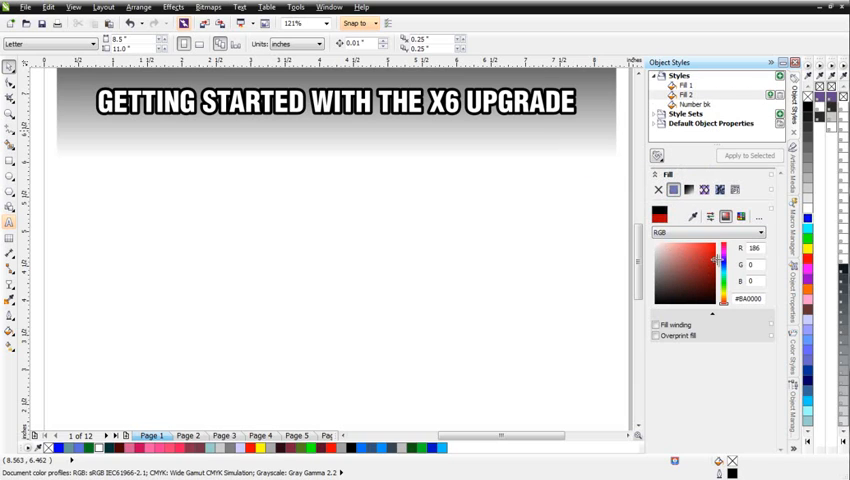
pyautogui.moveTo(255, 290)
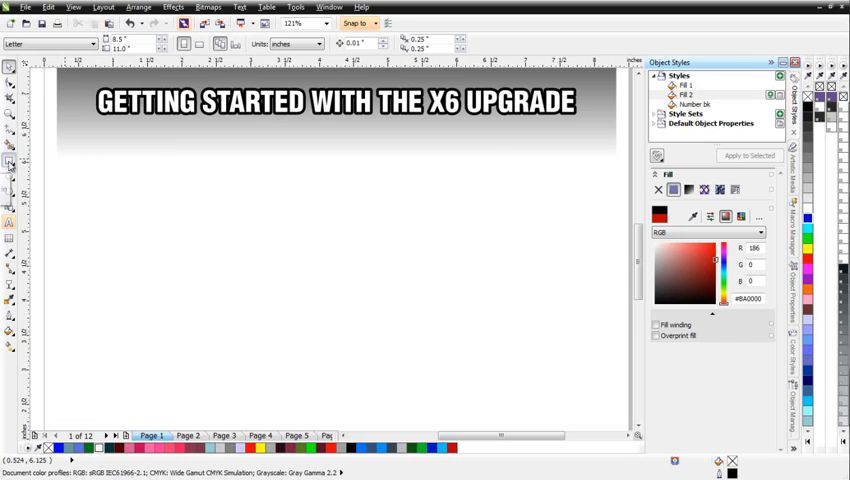
pyautogui.moveTo(206, 205); pyautogui.dragTo(423, 270)
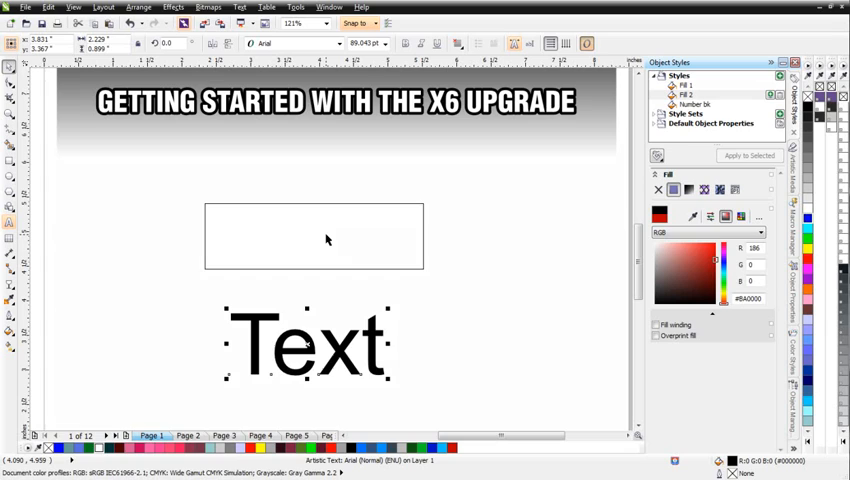
pyautogui.moveTo(335, 352)
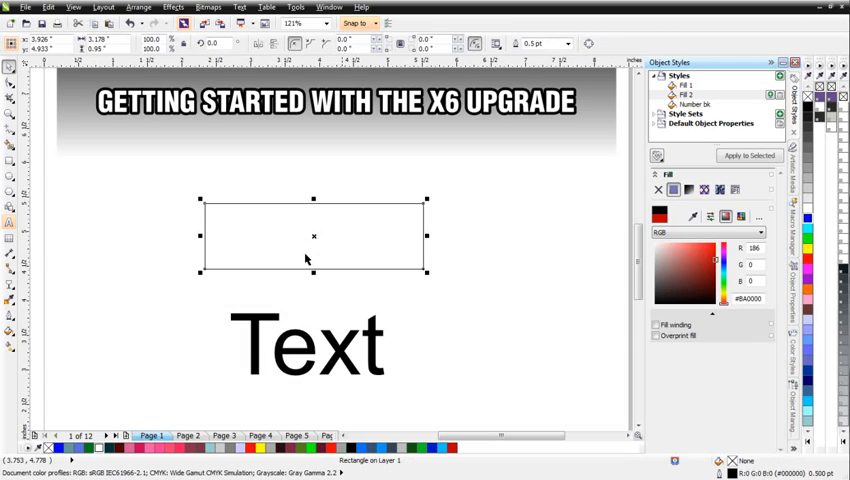
pyautogui.click(748, 155)
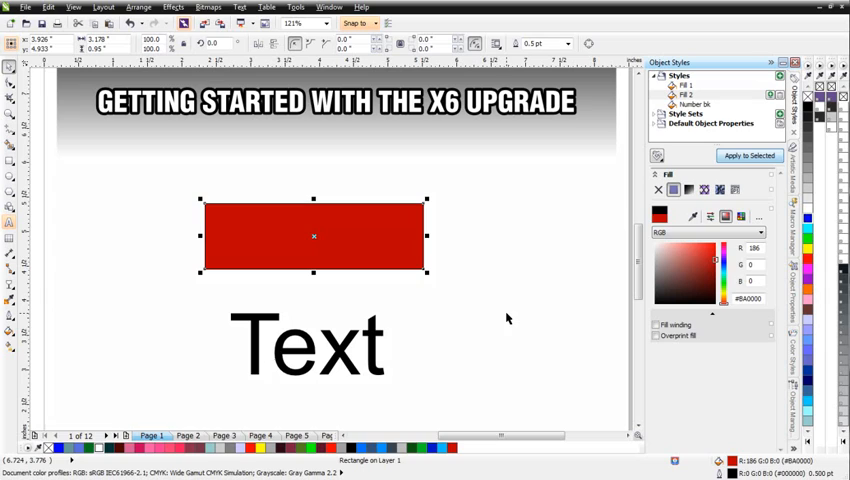
# Make Character 1 red, rename it Red Text, and apply it to the large Text.
pyautogui.click(312, 340)
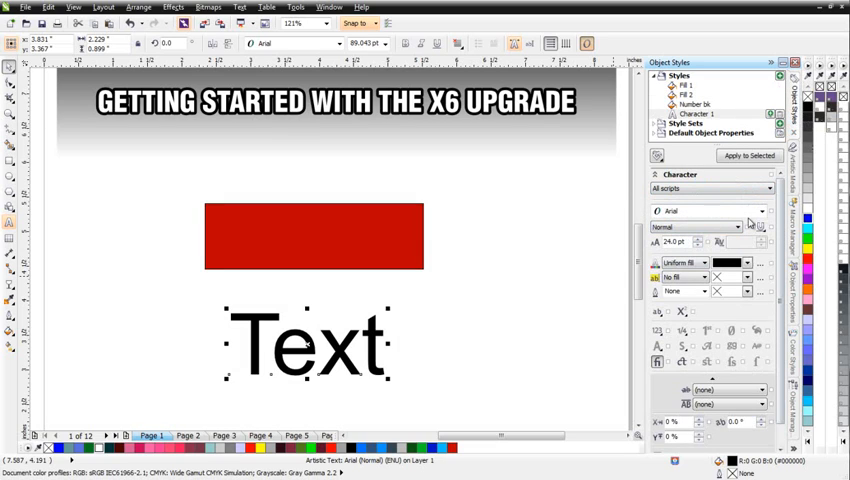
pyautogui.click(748, 263)
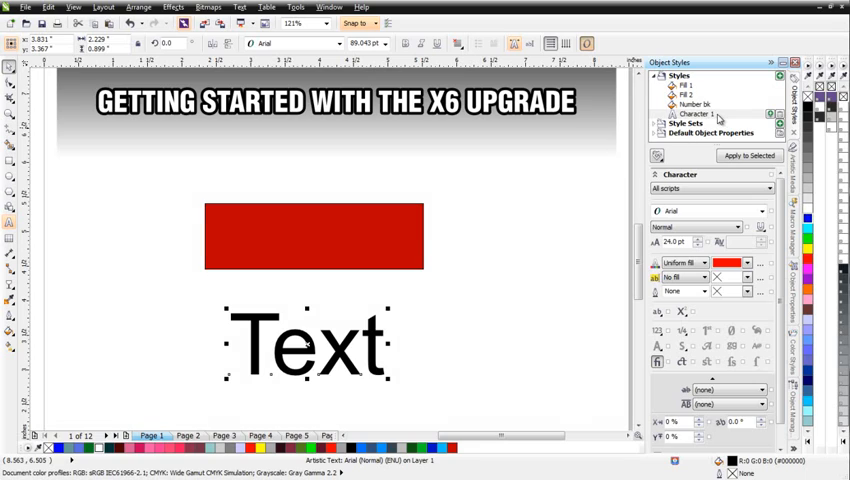
pyautogui.moveTo(748, 155)
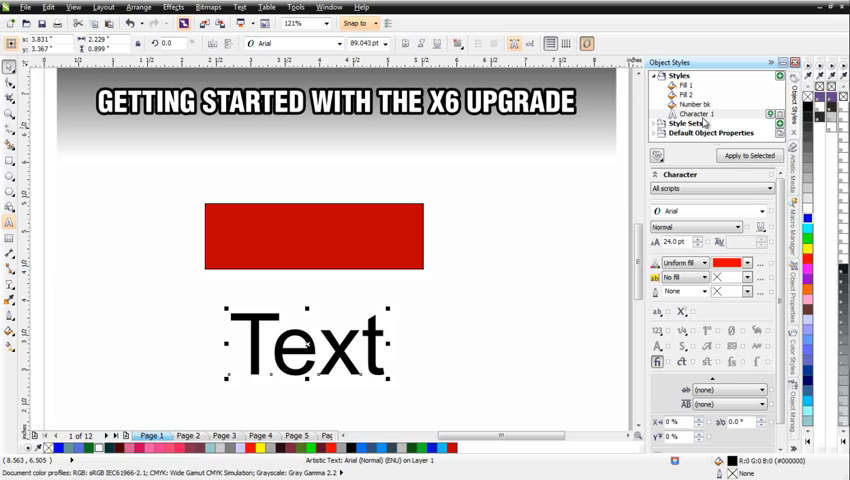
pyautogui.click(693, 113)
pyautogui.write('Red Text')
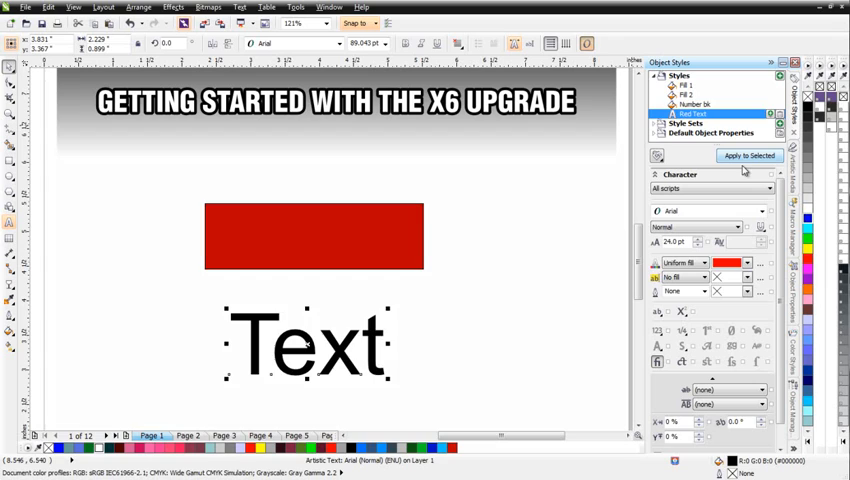
pyautogui.click(748, 155)
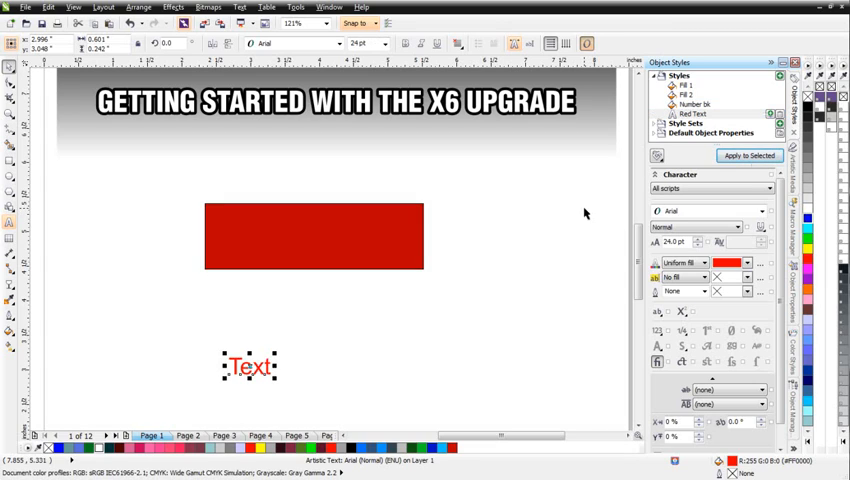
pyautogui.moveTo(658, 241)
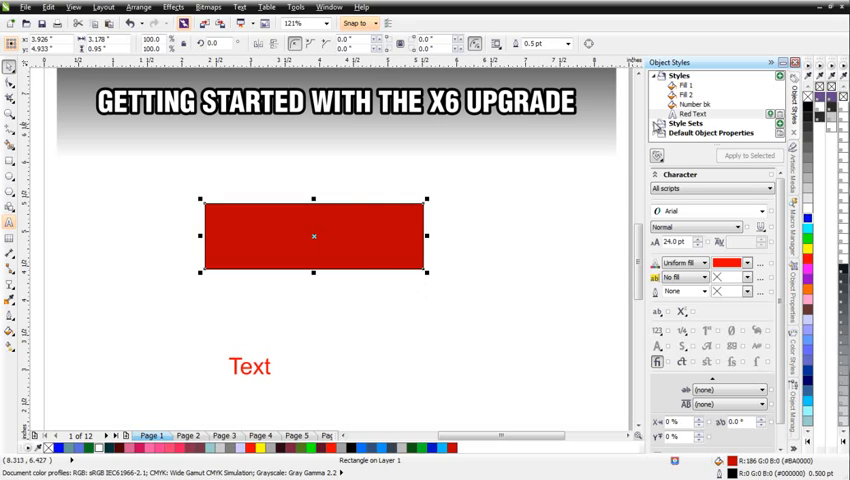
pyautogui.moveTo(657, 123)
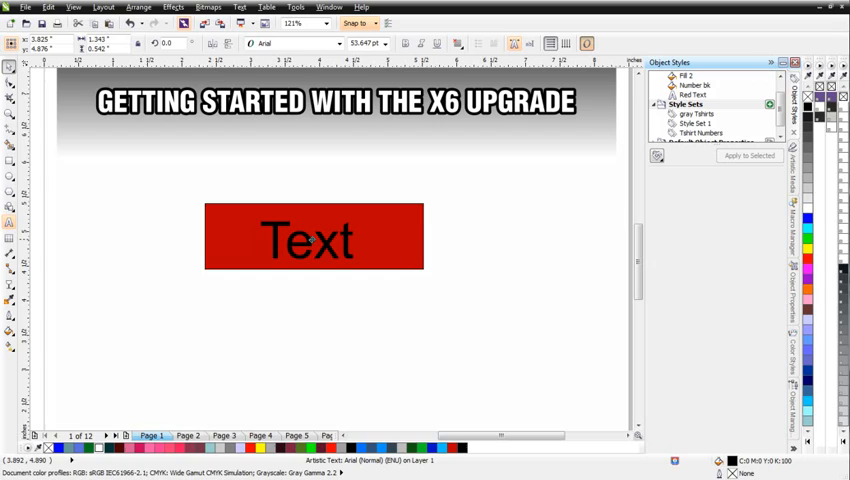
# Create Style Set 2 from the selected text and add fill settings to it.
pyautogui.click(308, 239)
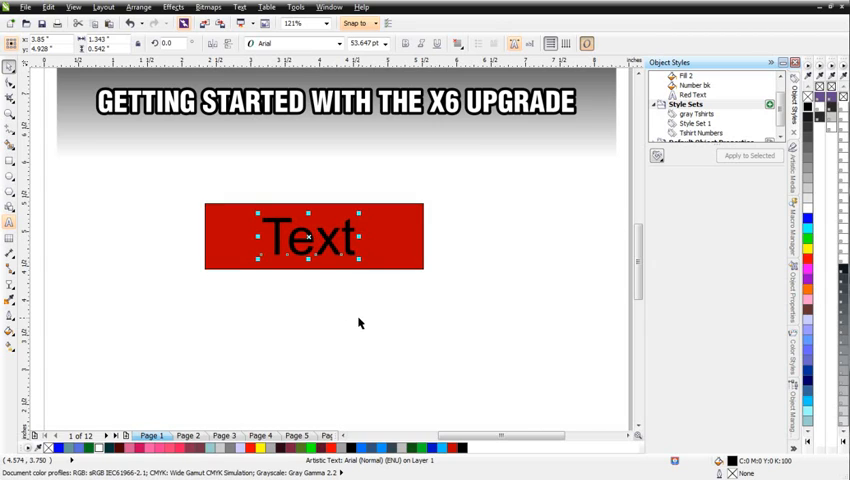
pyautogui.moveTo(369, 327)
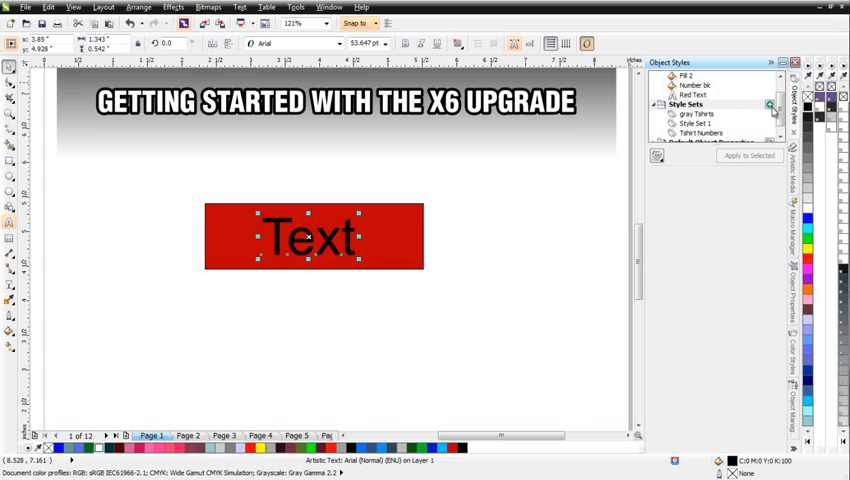
pyautogui.click(696, 133)
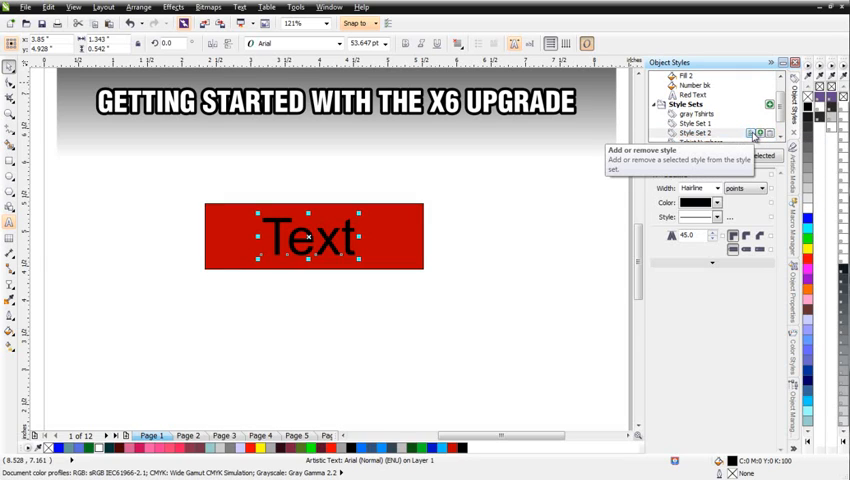
pyautogui.click(752, 133)
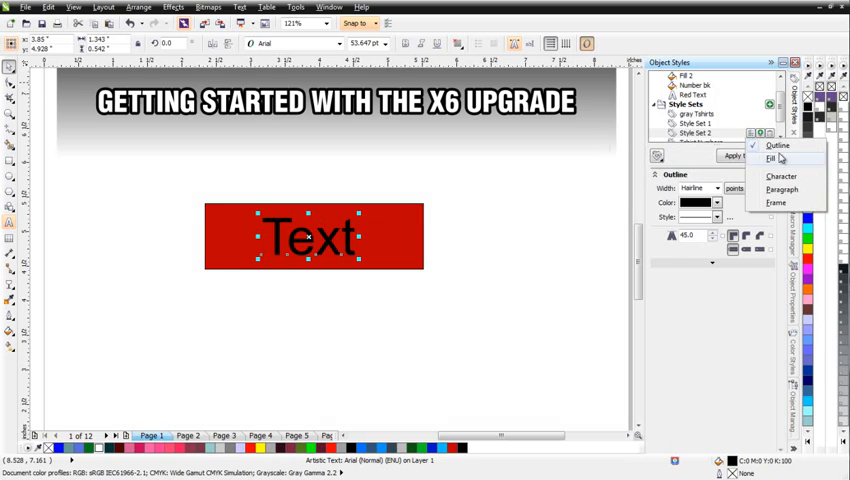
pyautogui.click(770, 158)
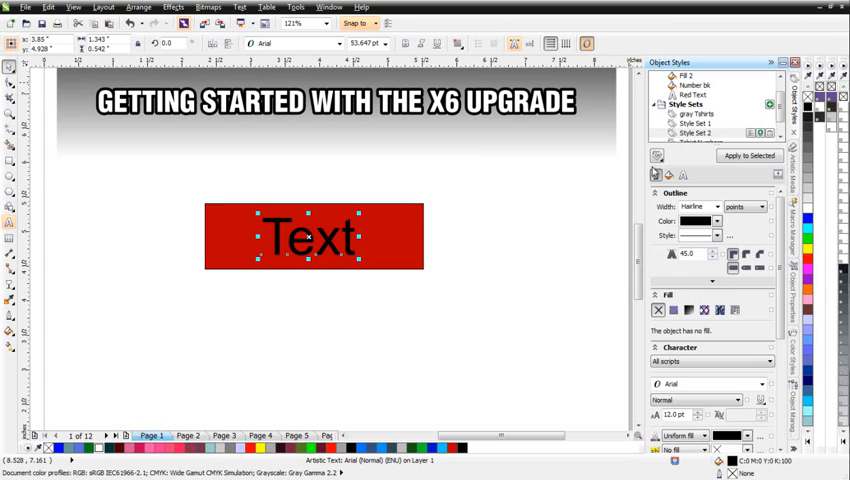
# Set a 3 pt blue outline, 36 pt characters and a 2 pt blue text outline.
pyautogui.click(719, 206)
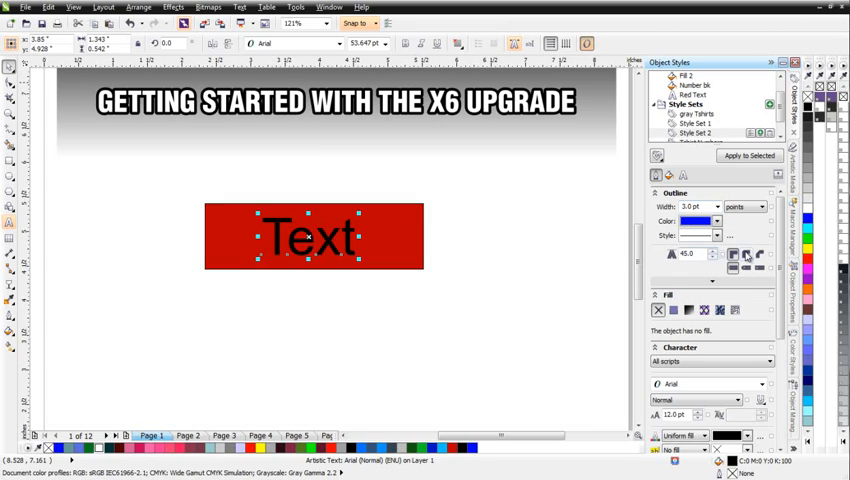
pyautogui.moveTo(732, 253)
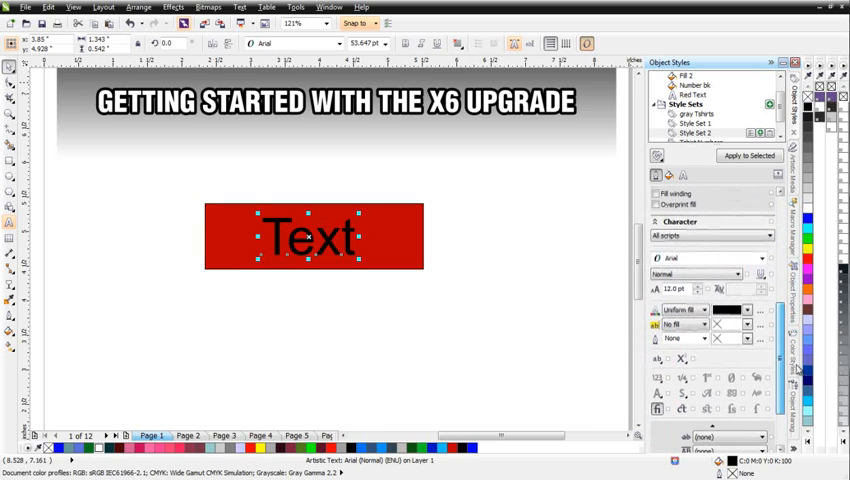
pyautogui.moveTo(678, 288)
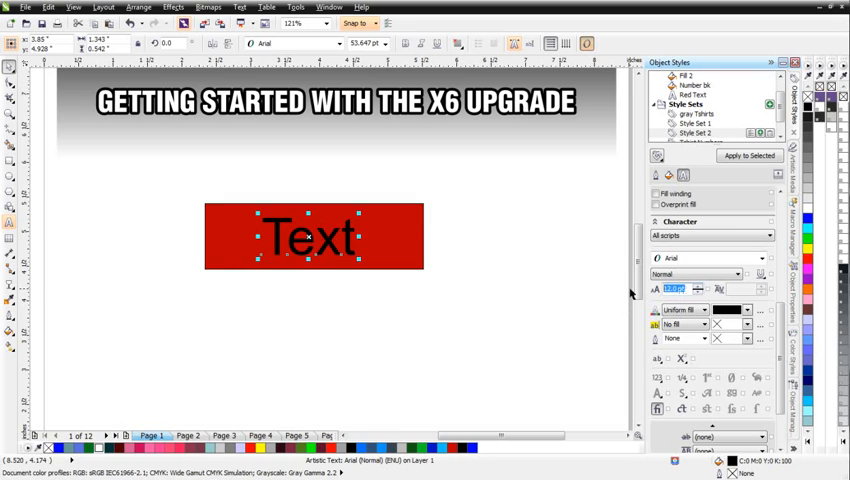
pyautogui.write('36.0')
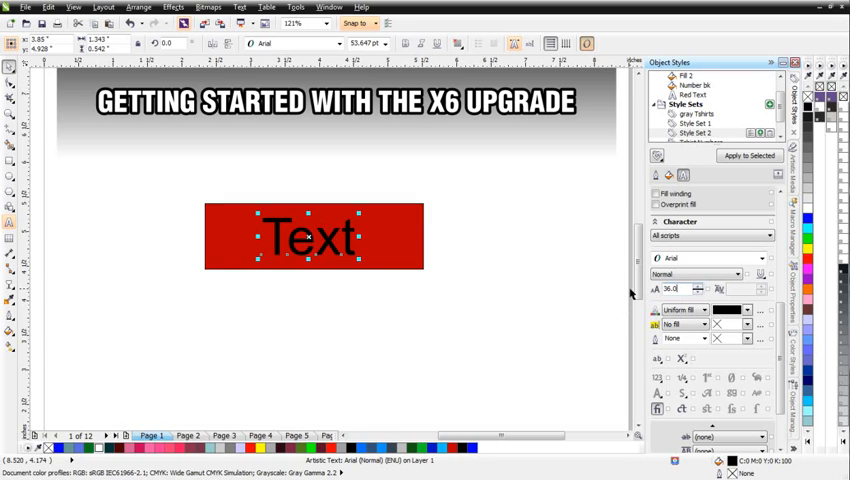
pyautogui.click(746, 310)
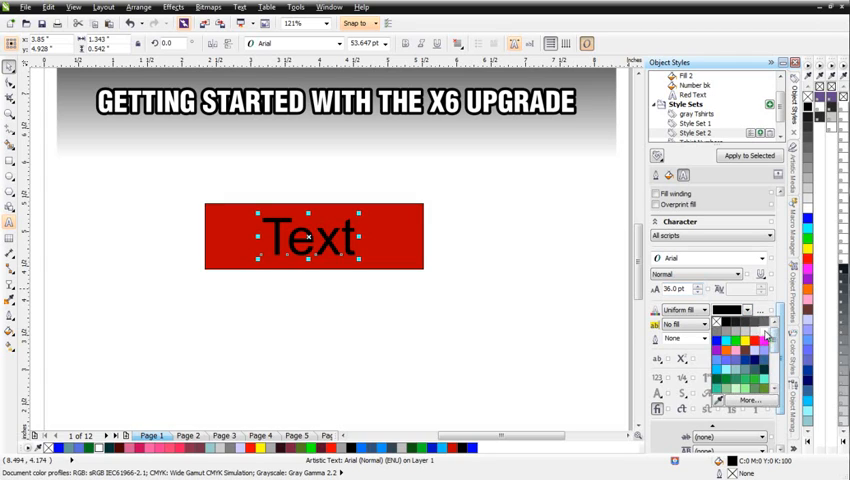
pyautogui.click(706, 337)
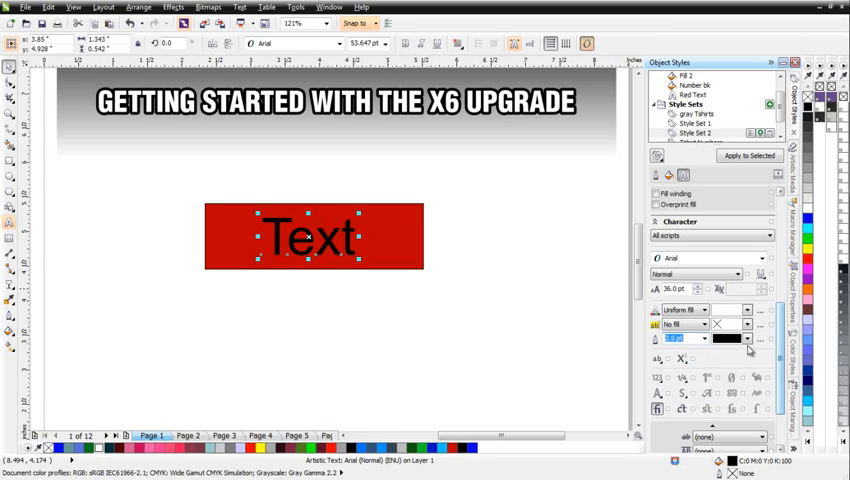
pyautogui.click(731, 338)
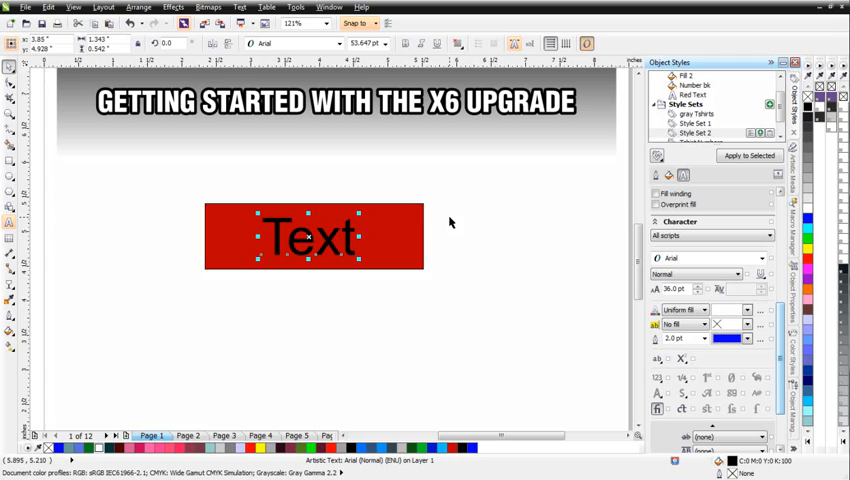
pyautogui.moveTo(450, 203)
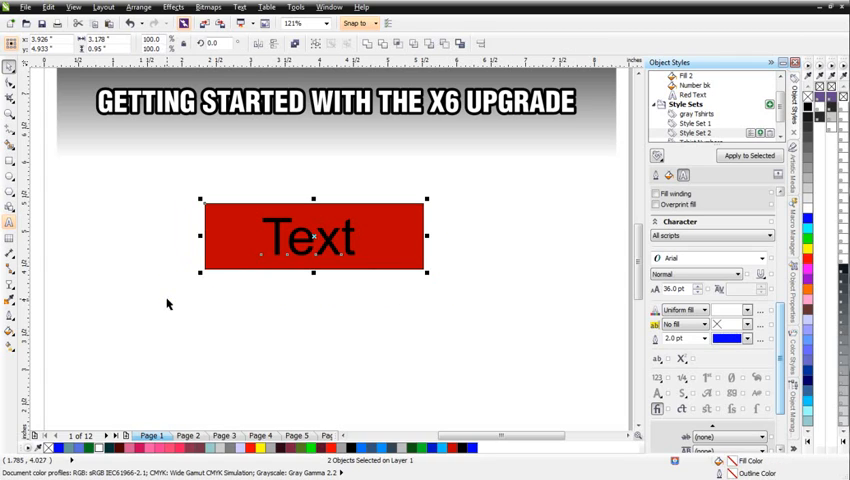
pyautogui.moveTo(748, 156)
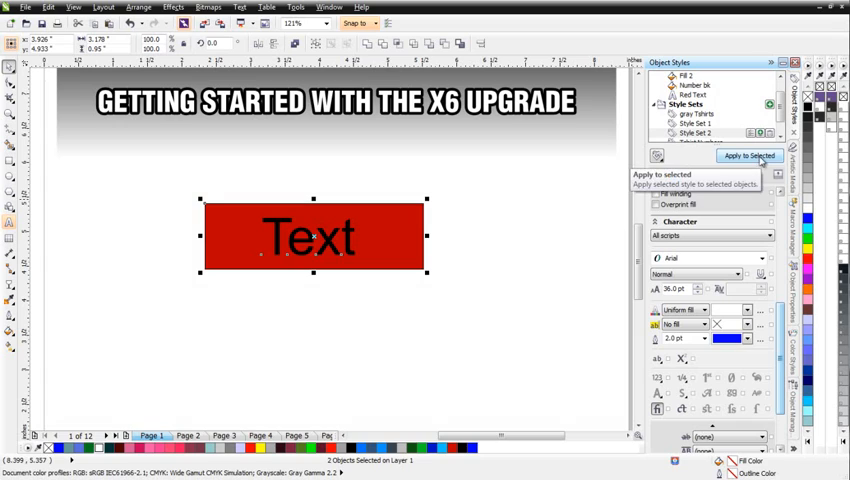
# Apply Style Set 2 to the selected rectangle and text, adding blue outlines.
pyautogui.click(748, 155)
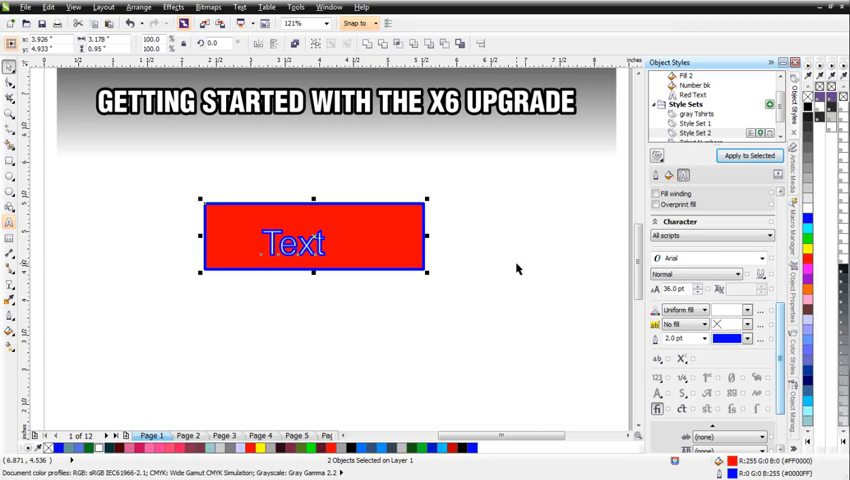
pyautogui.click(764, 259)
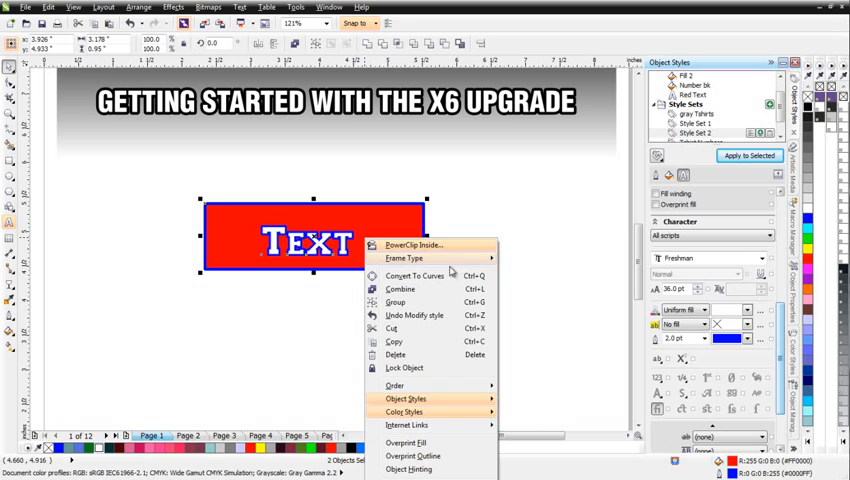
pyautogui.moveTo(405, 399)
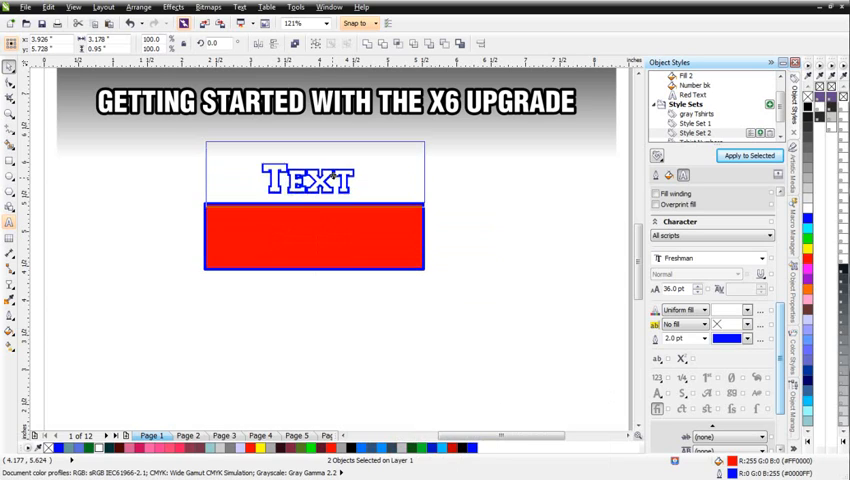
pyautogui.rightClick(300, 175)
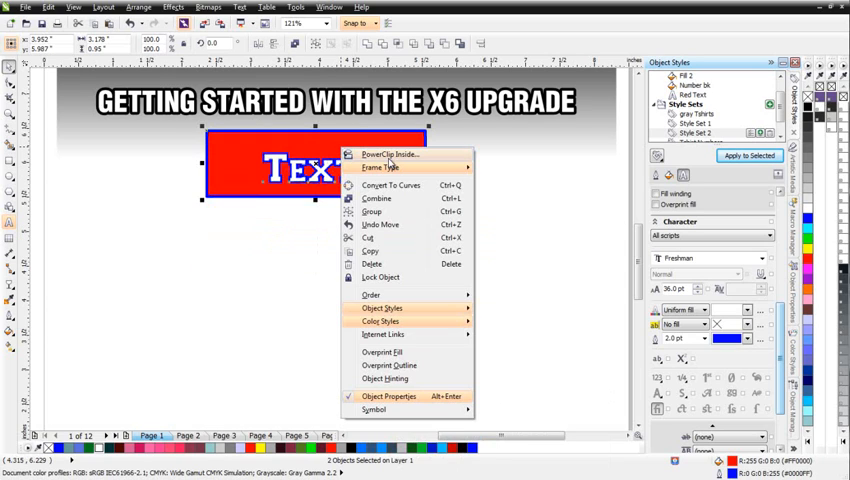
pyautogui.click(381, 307)
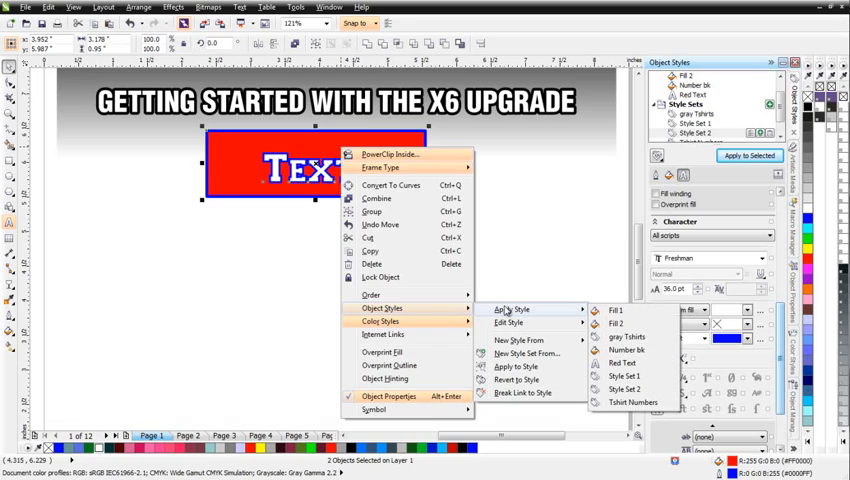
pyautogui.moveTo(504, 309)
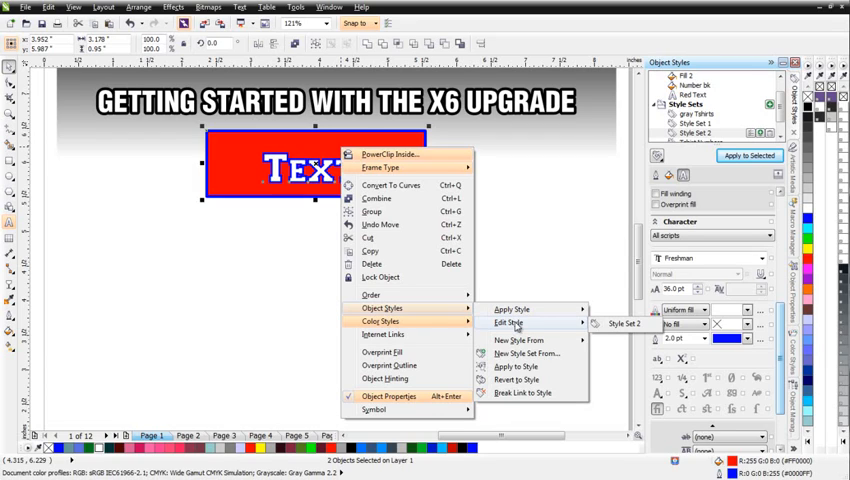
pyautogui.moveTo(518, 340)
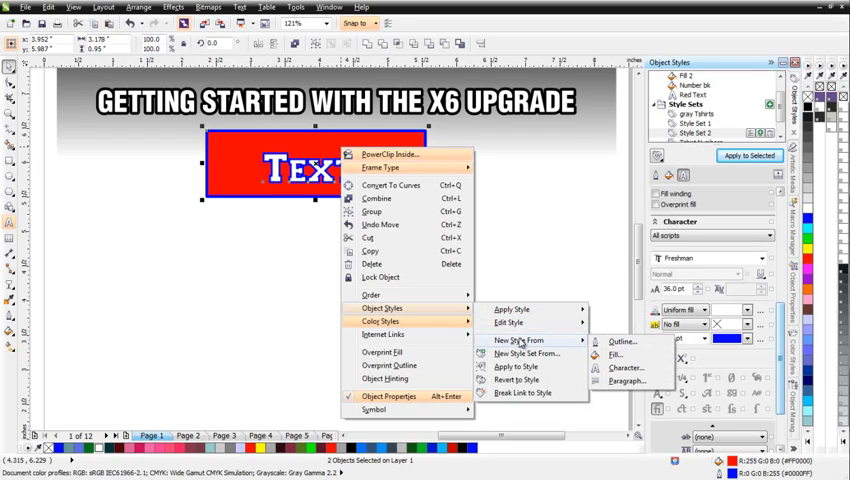
pyautogui.moveTo(520, 353)
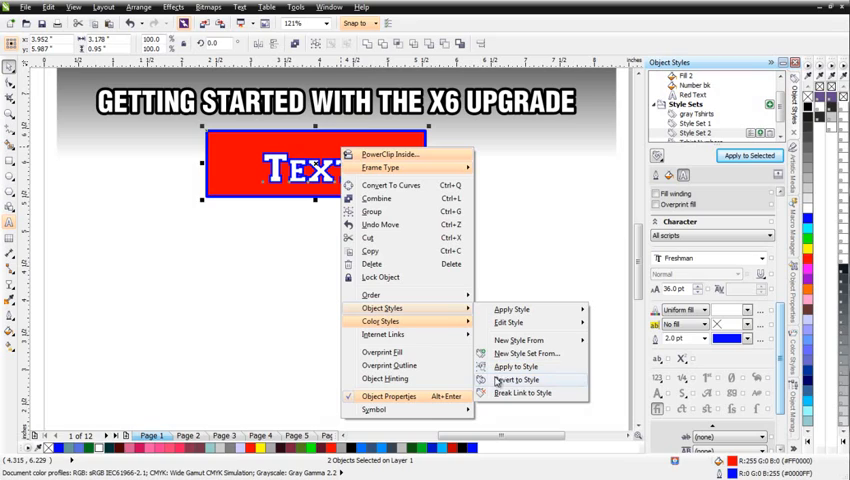
pyautogui.moveTo(520, 393)
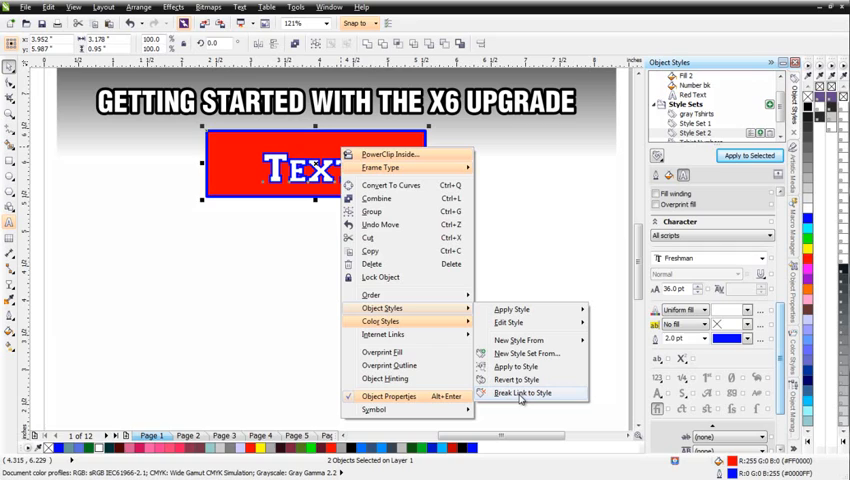
pyautogui.click(522, 393)
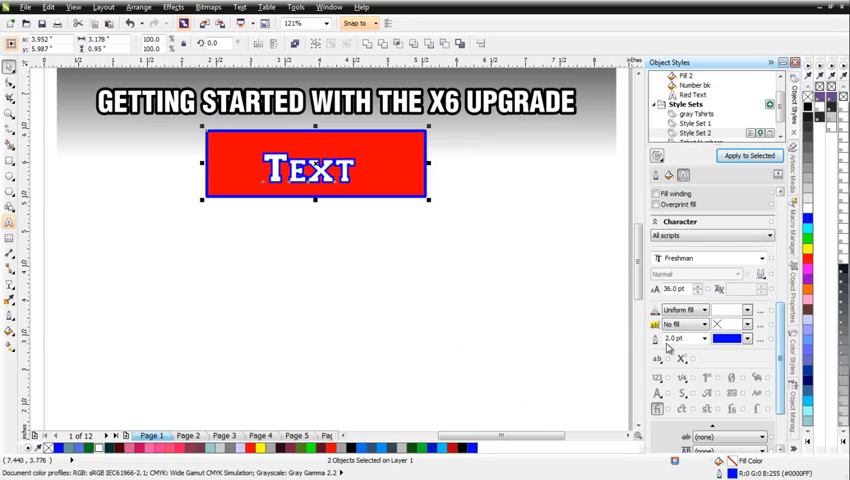
pyautogui.click(760, 258)
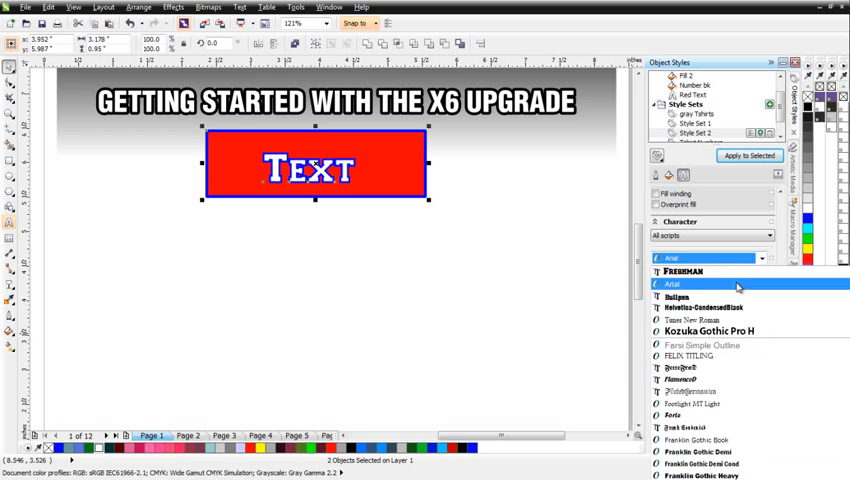
pyautogui.click(690, 284)
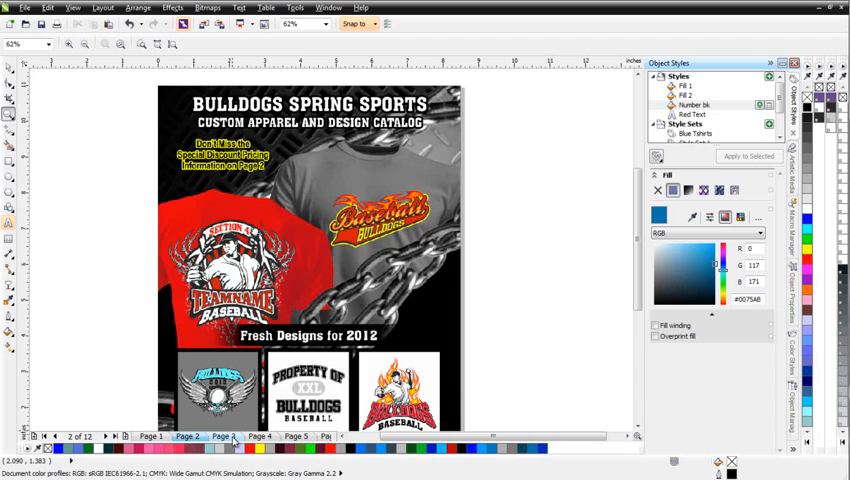
# Switch to catalog page 3 with the track-and-field T-shirt designs.
pyautogui.click(224, 436)
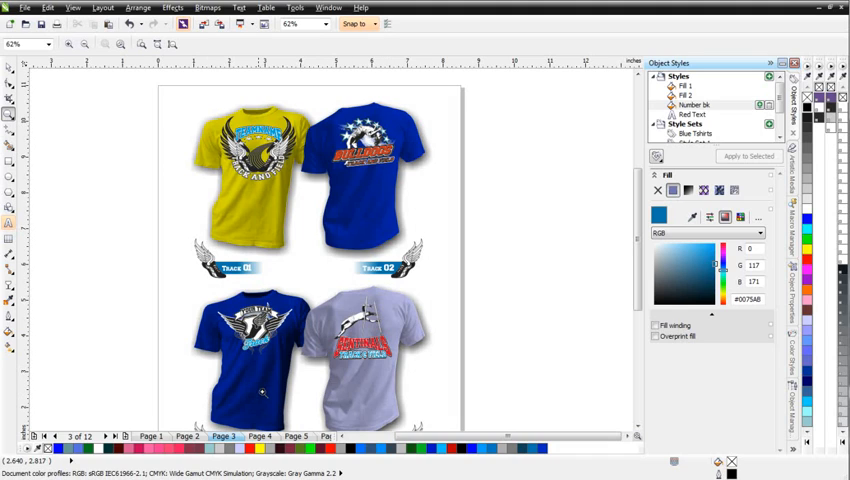
pyautogui.moveTo(395, 248)
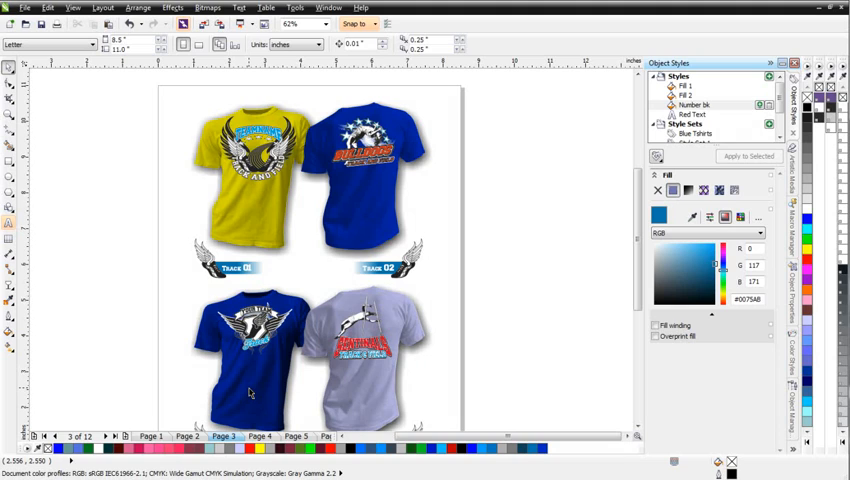
# Recolour the Blue Tshirts style set to CMYK 0,0,0,38 and rename it Gray Tshirts.
pyautogui.click(689, 133)
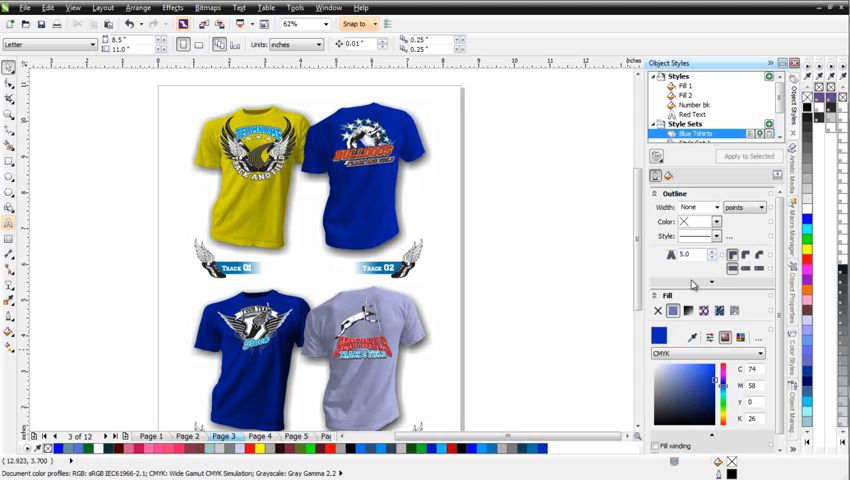
pyautogui.moveTo(668, 177)
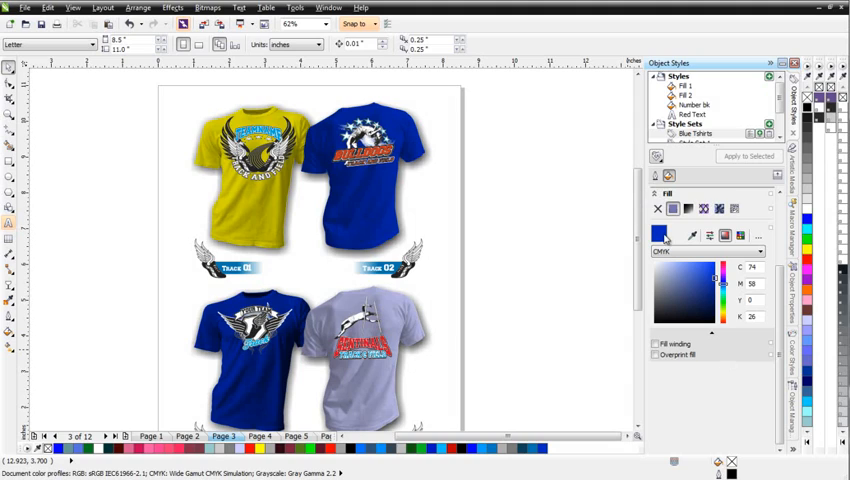
pyautogui.moveTo(748, 313)
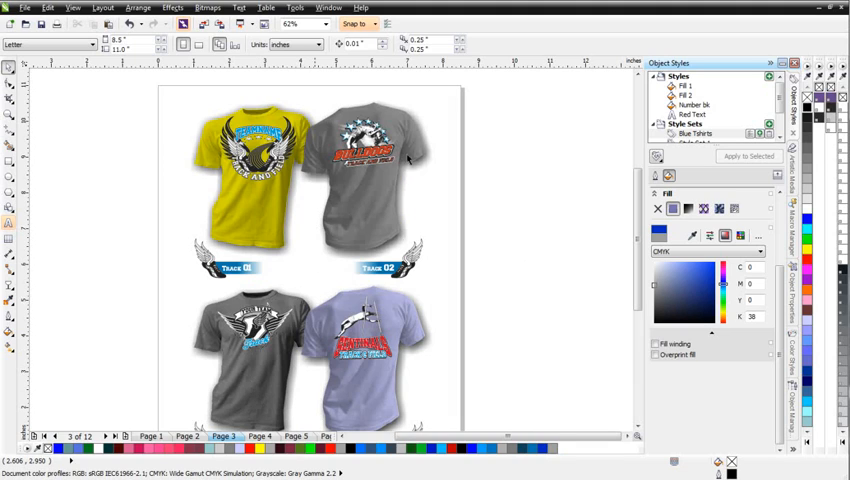
pyautogui.click(692, 133)
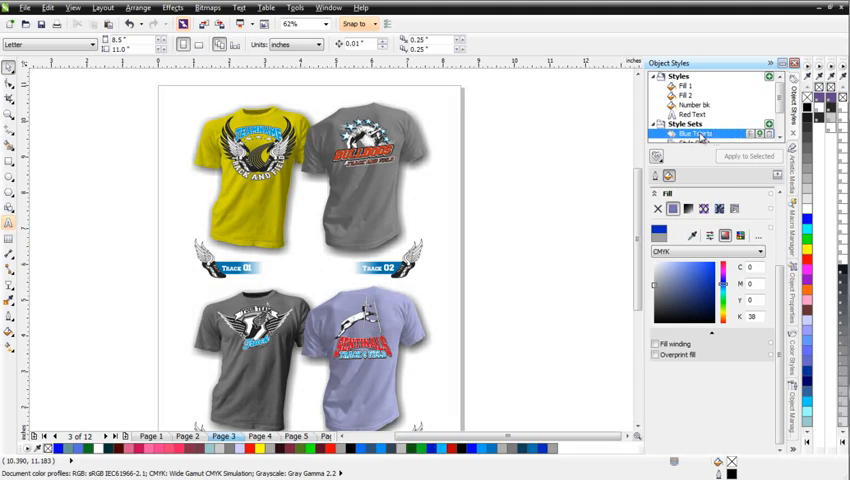
pyautogui.click(695, 133)
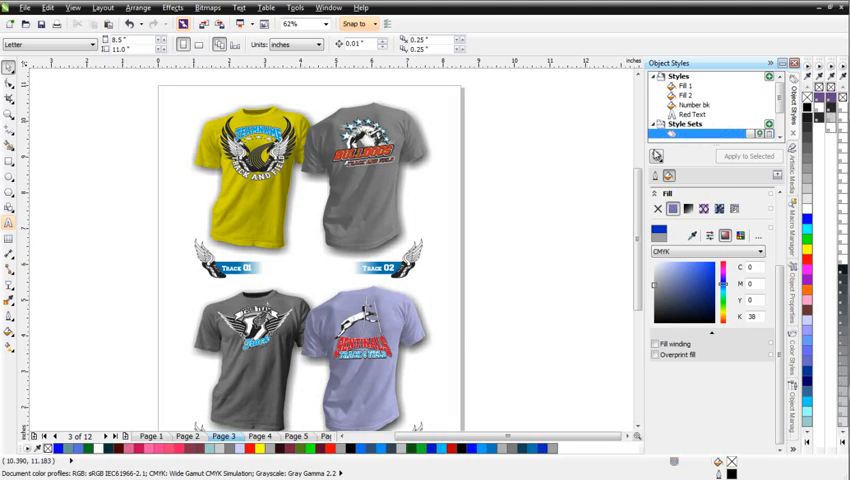
pyautogui.click(700, 133)
pyautogui.write('Gray Tshirts')
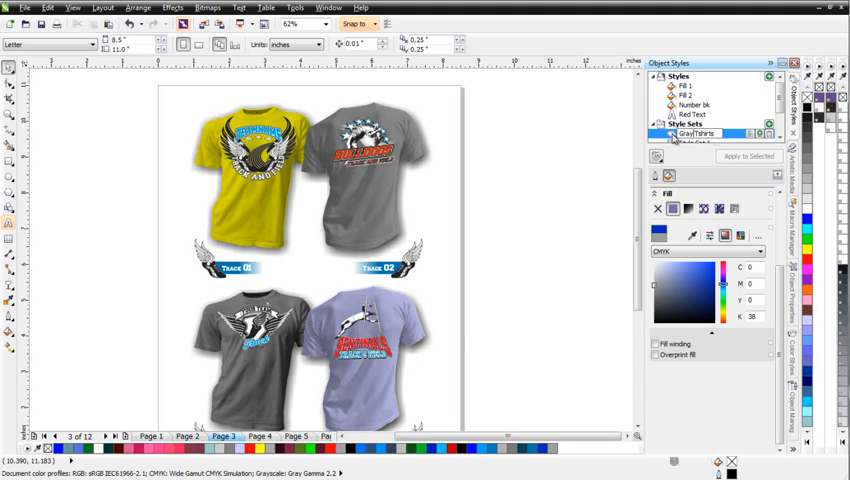
pyautogui.moveTo(690, 132)
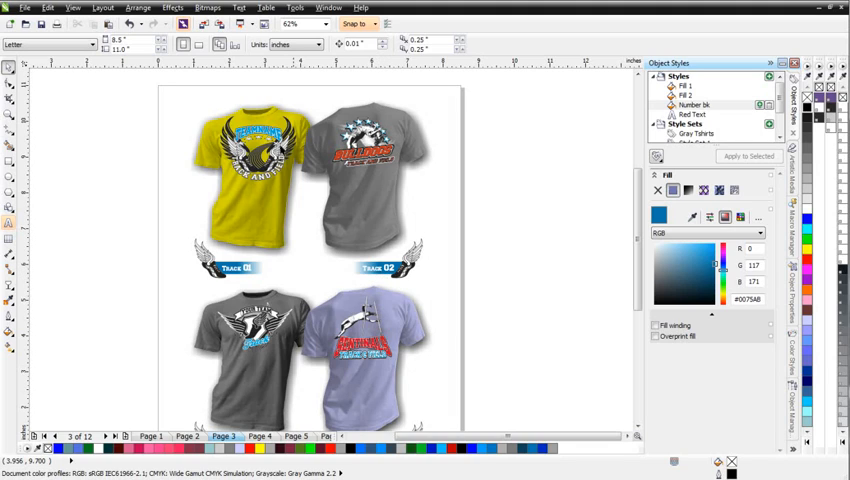
pyautogui.moveTo(389, 301)
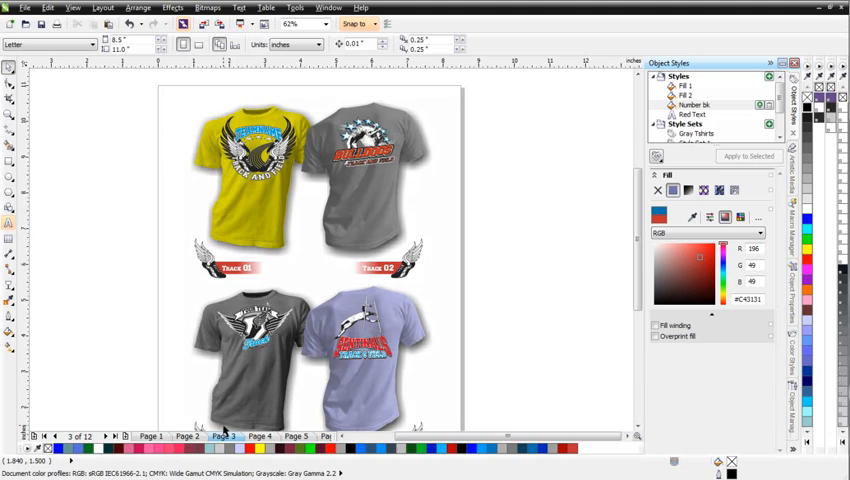
# Go to page 4 to check the red track number labels.
pyautogui.click(259, 435)
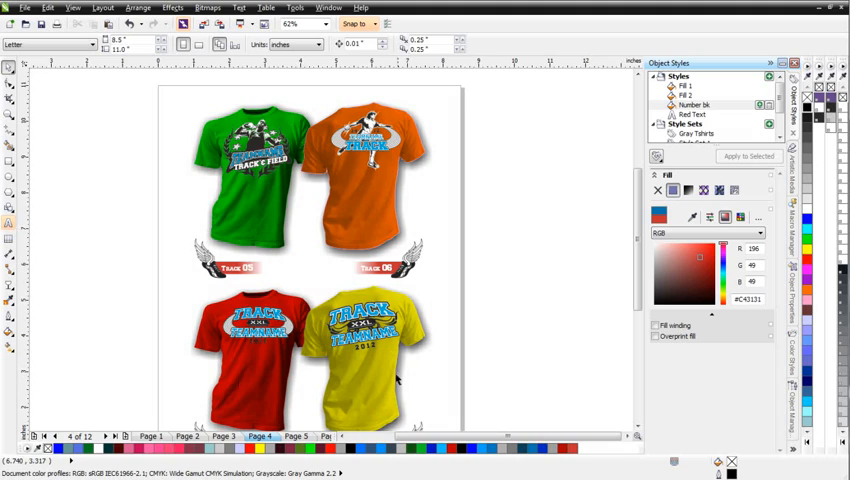
pyautogui.moveTo(298, 293)
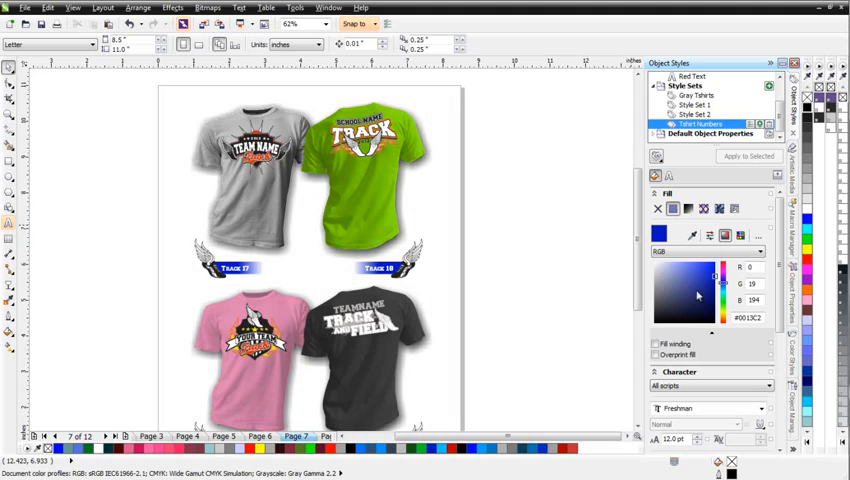
# Set the Tshirt Numbers fill to pure red #FF0000 and open its font list.
pyautogui.click(700, 290)
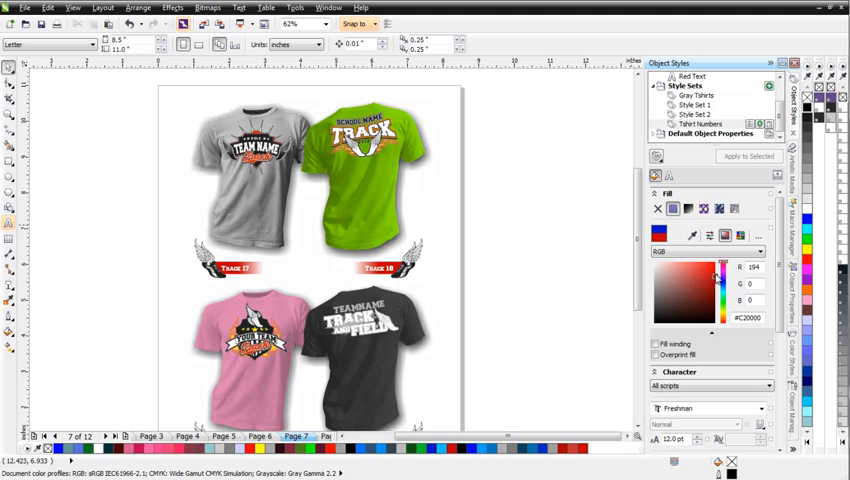
pyautogui.moveTo(718, 280); pyautogui.dragTo(718, 260)
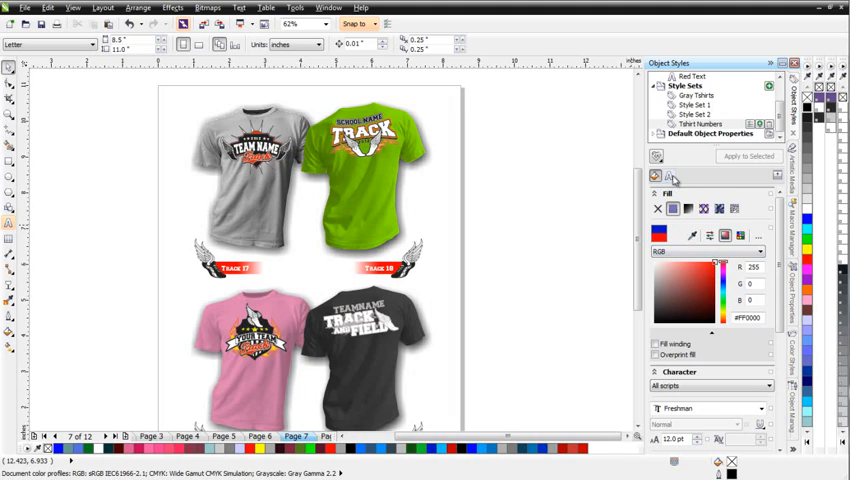
pyautogui.click(668, 177)
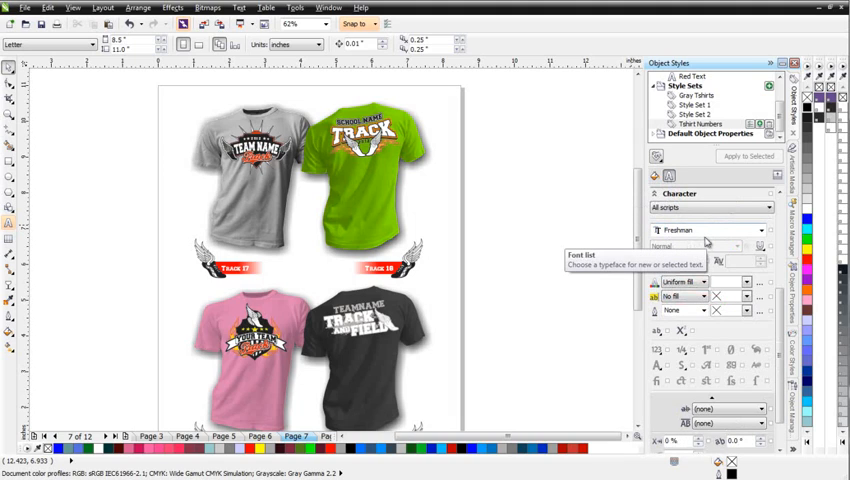
pyautogui.click(765, 230)
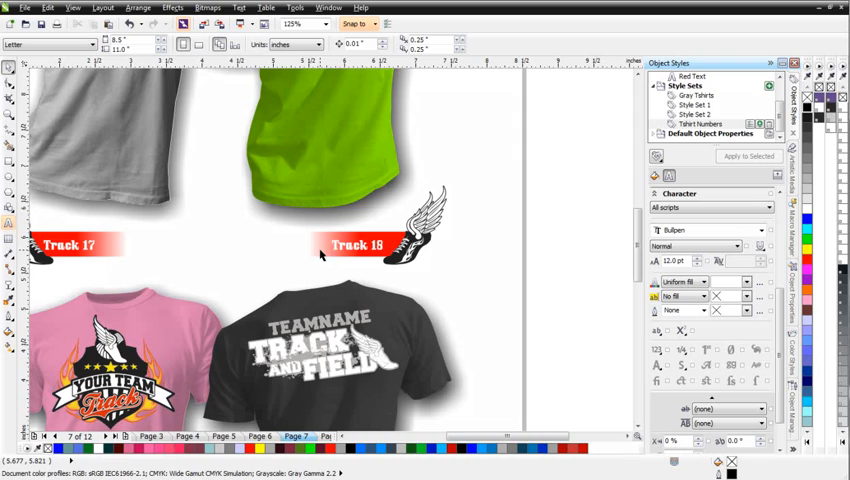
pyautogui.moveTo(680, 261)
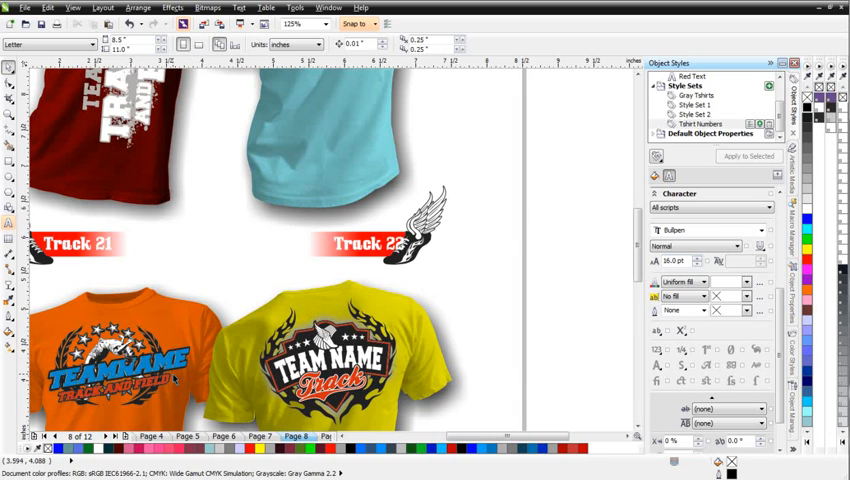
pyautogui.moveTo(312, 261)
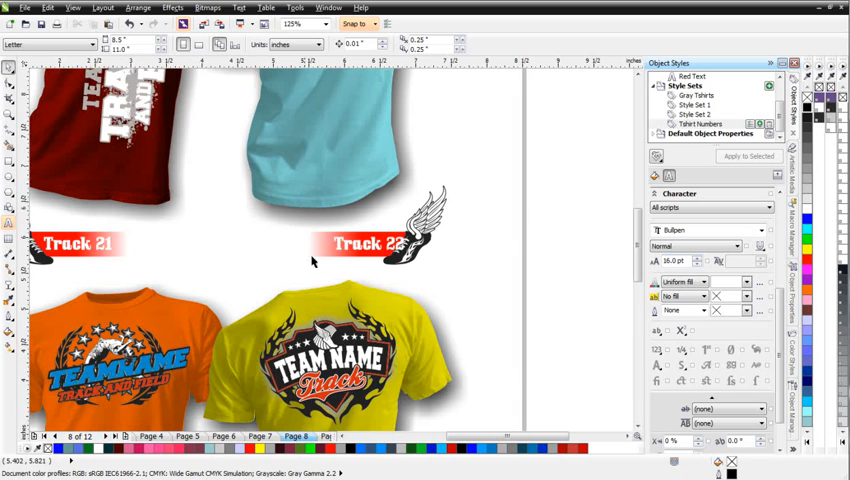
pyautogui.moveTo(360, 255)
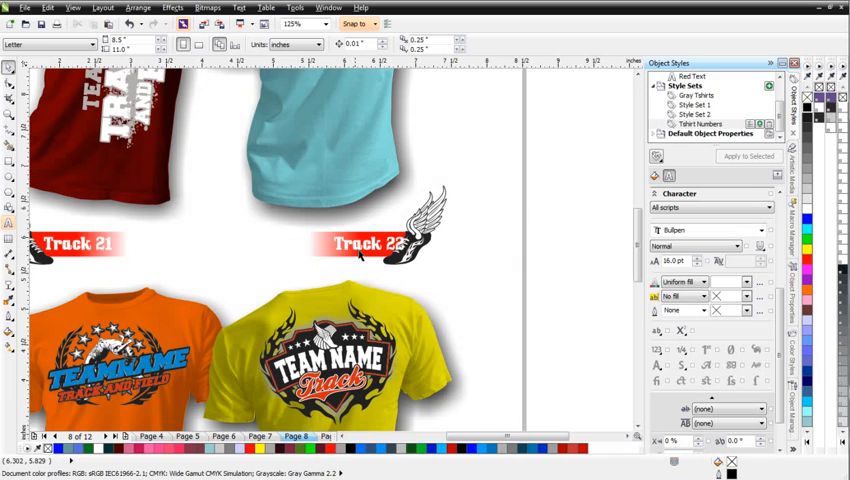